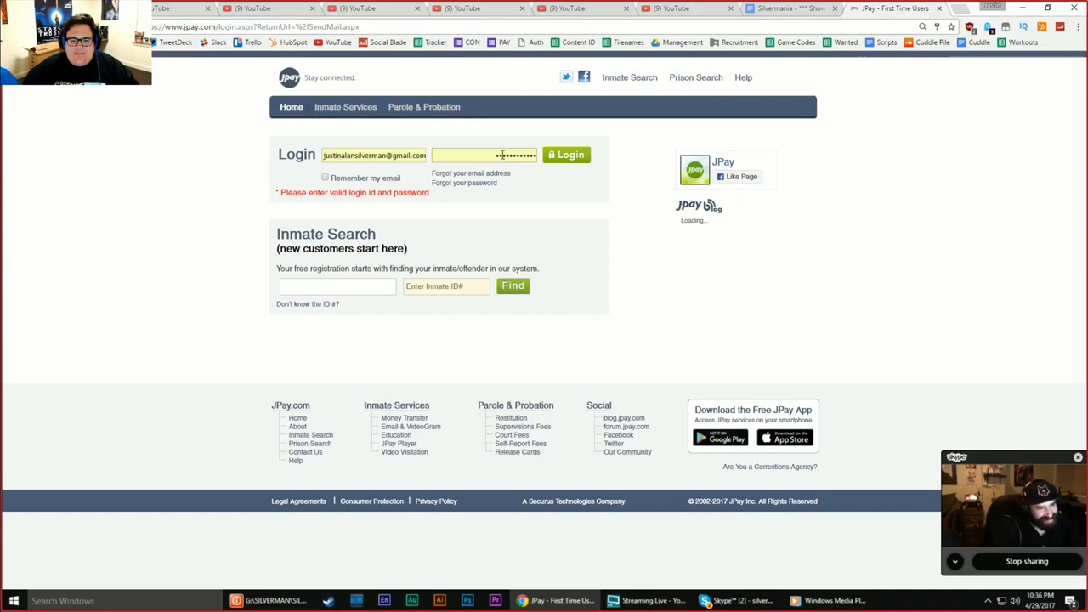
Log in to the JPay account to reach the three-message inbox
{"action": "left_click", "coordinate": [566, 154]}
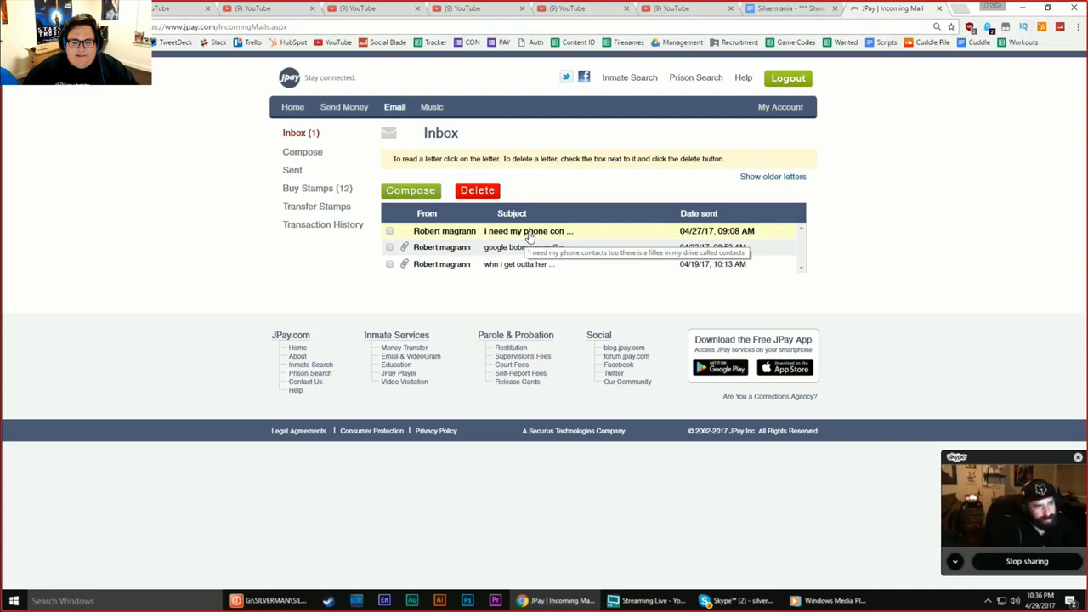
Read the unread inmate letter, then view a sent letter's 'Just Saying Hi' frog eCard
{"action": "left_click", "coordinate": [527, 230]}
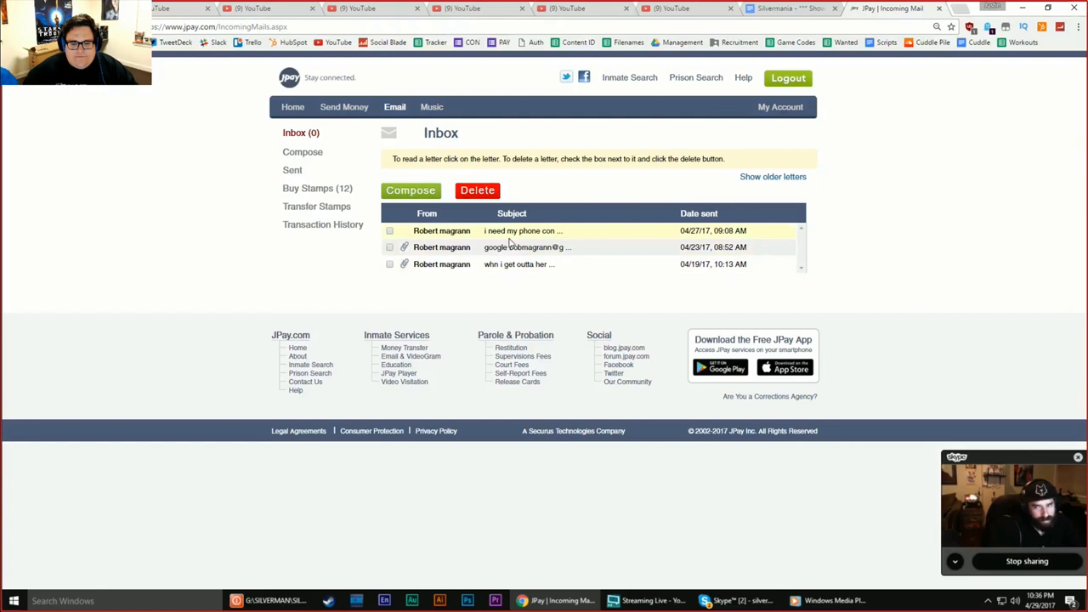
{"action": "left_click", "coordinate": [523, 231]}
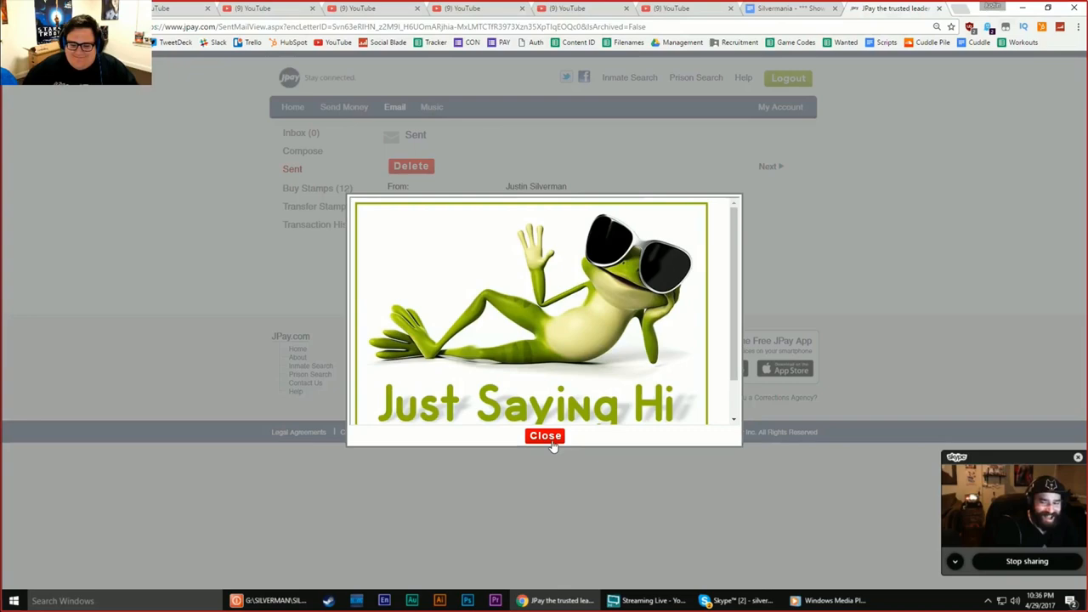
Close the frog eCard preview and begin a reply's eCard attachment
{"action": "left_click", "coordinate": [545, 435]}
{"action": "type", "text": "aksdlfapsofijaslkdfnjl23k4jtlk;vhj890sijtngkp345jgtsxiopvnmjsd;lvmsadl;kfjksd;fasdf"}
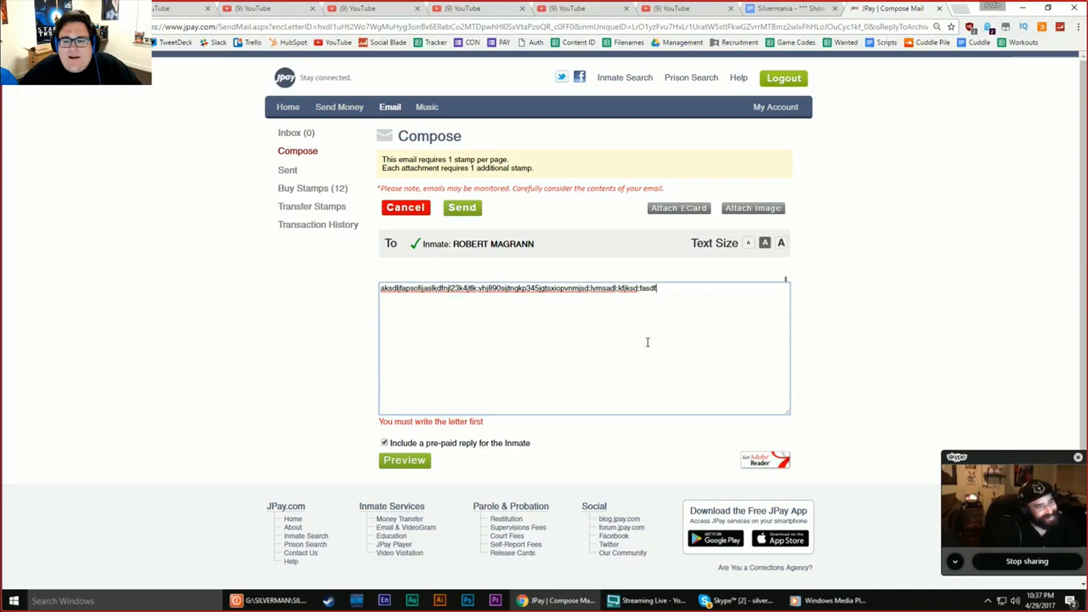
{"action": "left_click", "coordinate": [678, 207]}
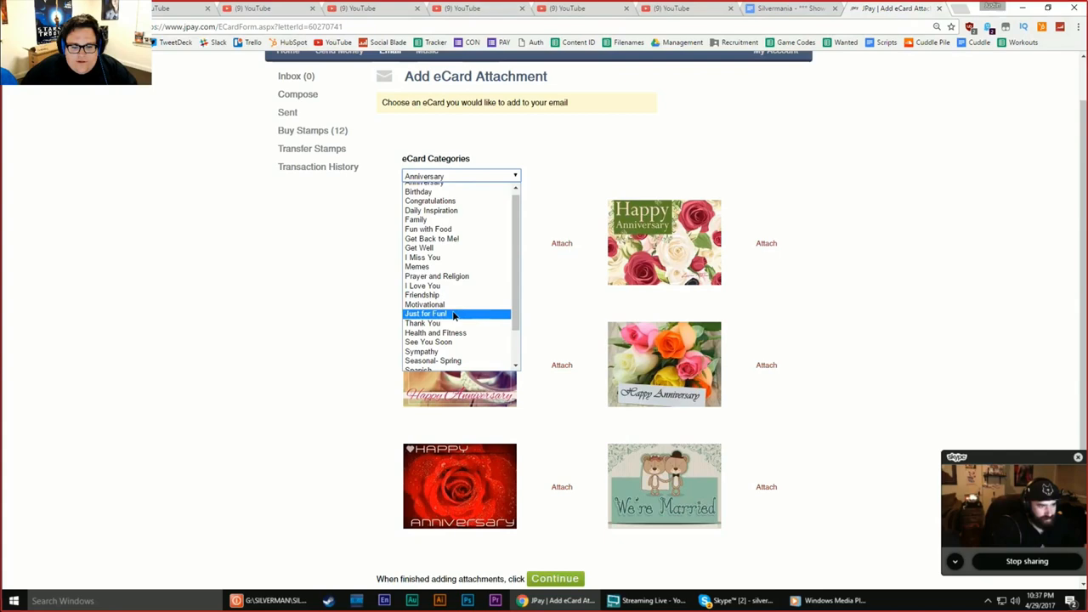
Switch the eCard category to Birthday and scroll to the whale 'You're Super Eight' card
{"action": "left_click", "coordinate": [425, 313]}
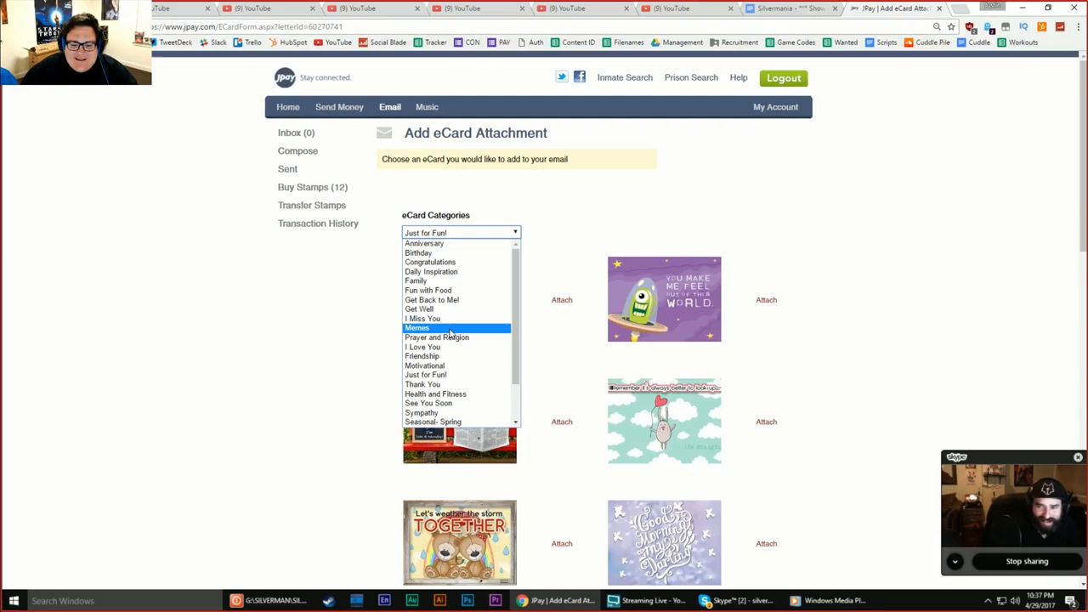
{"action": "left_click", "coordinate": [417, 327]}
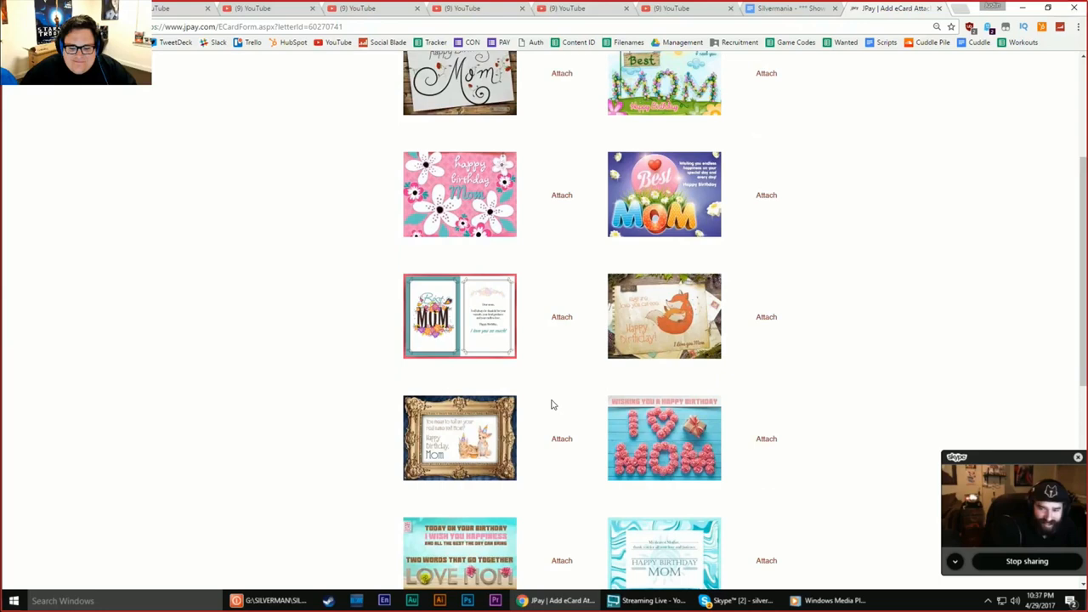
{"action": "scroll", "scroll_direction": "down", "scroll_amount": 3}
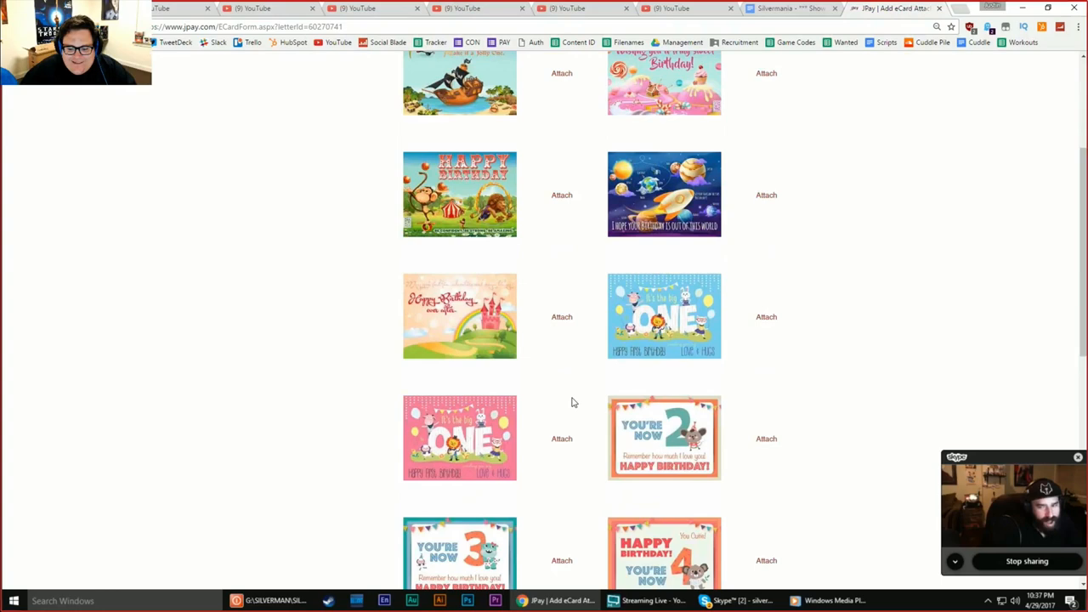
{"action": "scroll", "scroll_direction": "down", "scroll_amount": 3}
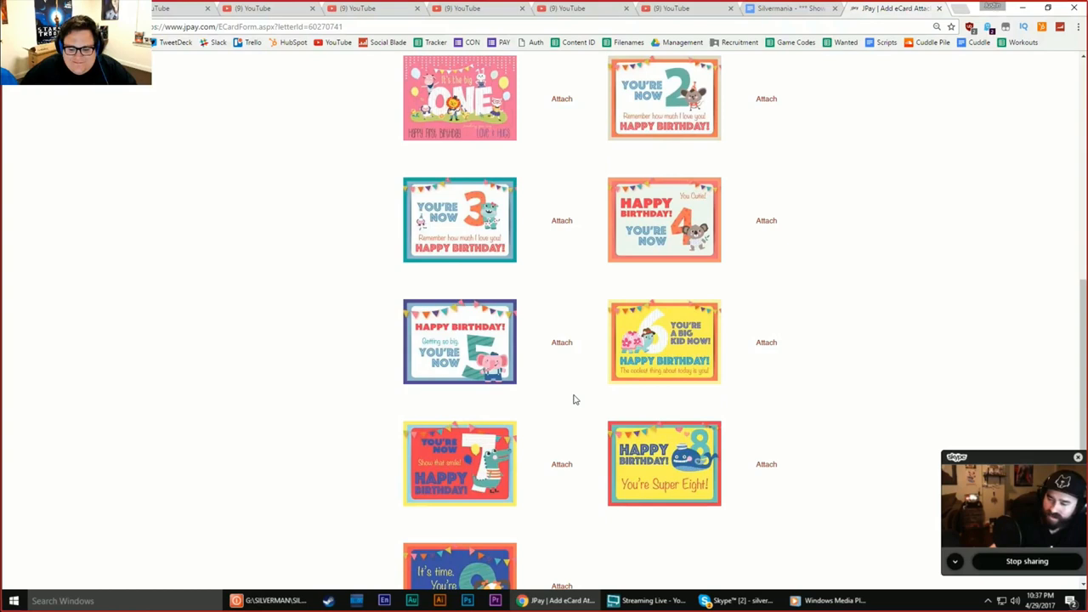
{"action": "scroll", "scroll_direction": "down", "scroll_amount": 3}
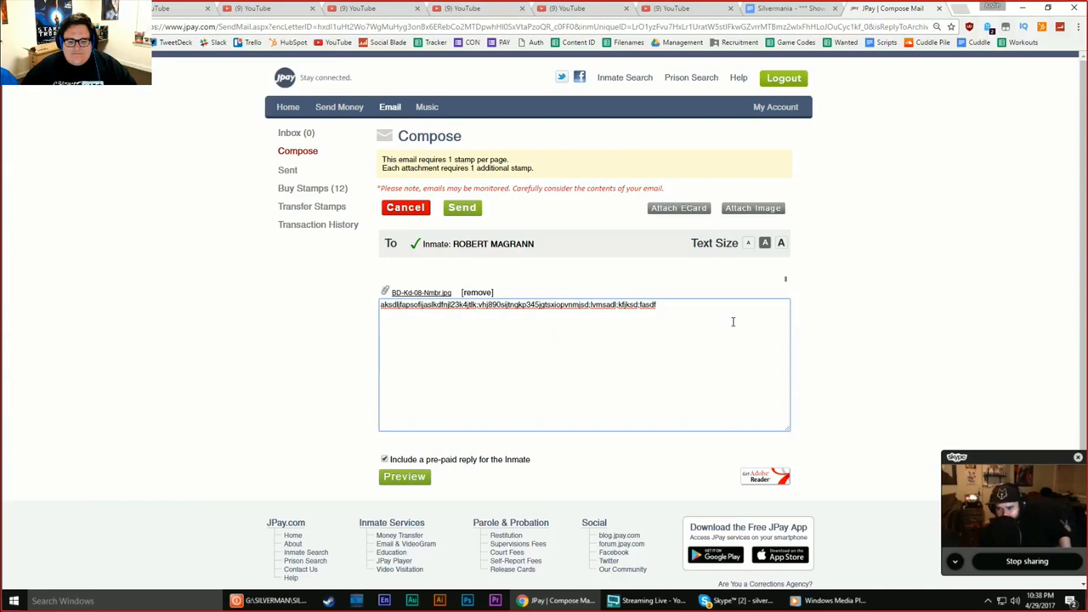
Write 'Fudgey the whale says hi.' as the reply text
{"action": "type", "text": "Fudgey the w"}
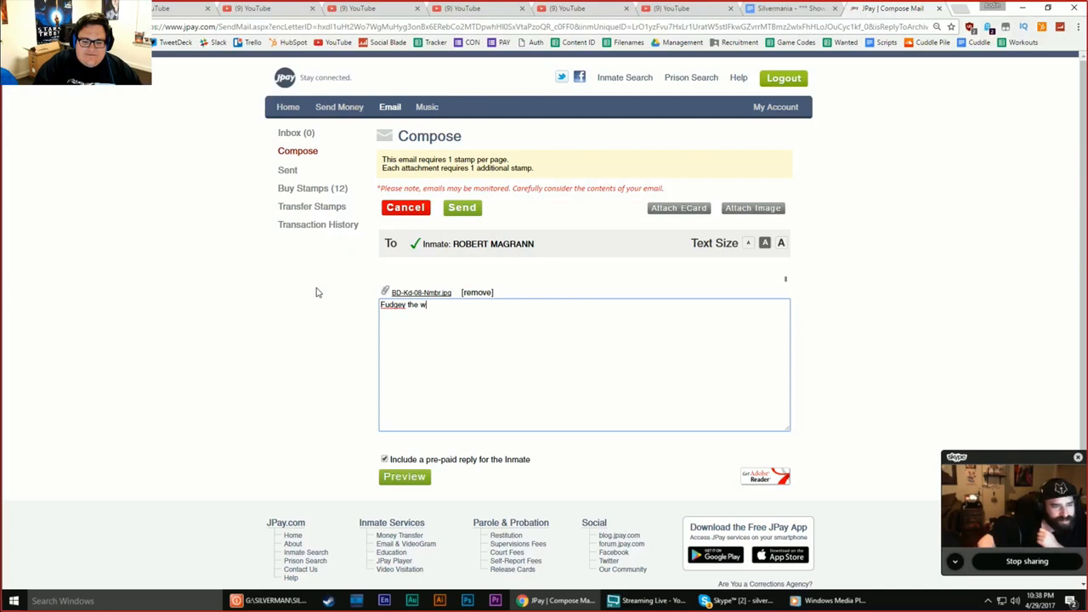
{"action": "type", "text": "hale says hi."}
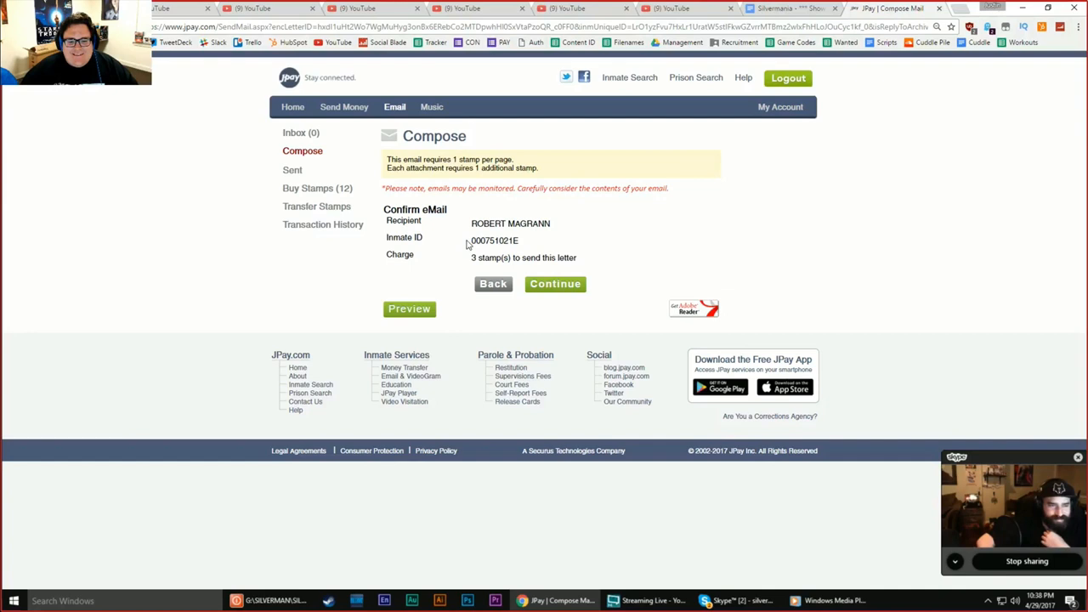
Confirm sending the whale eCard reply for three stamps
{"action": "left_click", "coordinate": [555, 284]}
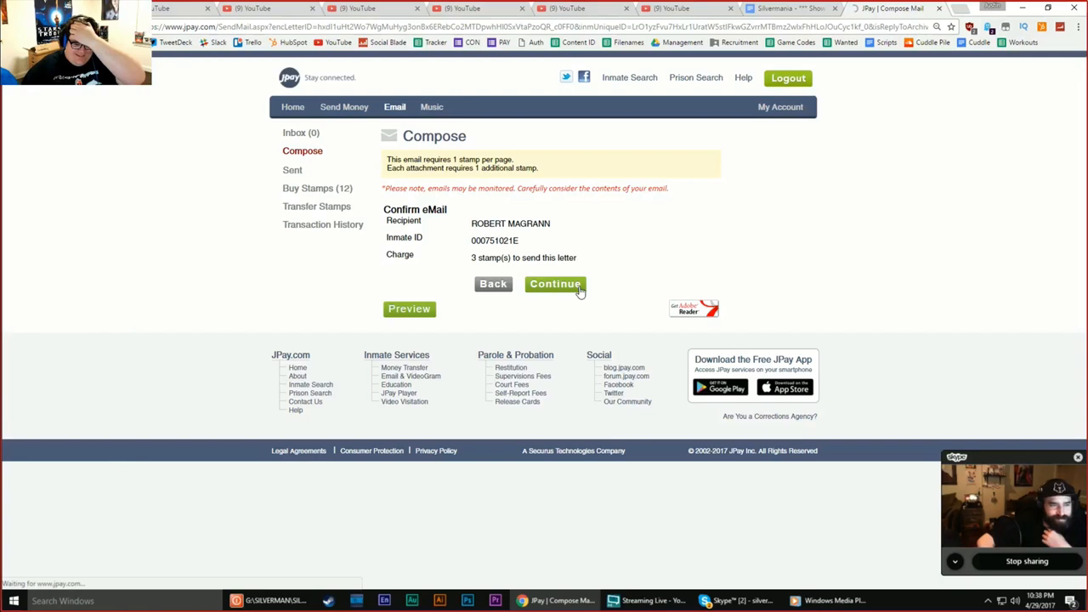
{"action": "left_click", "coordinate": [555, 284]}
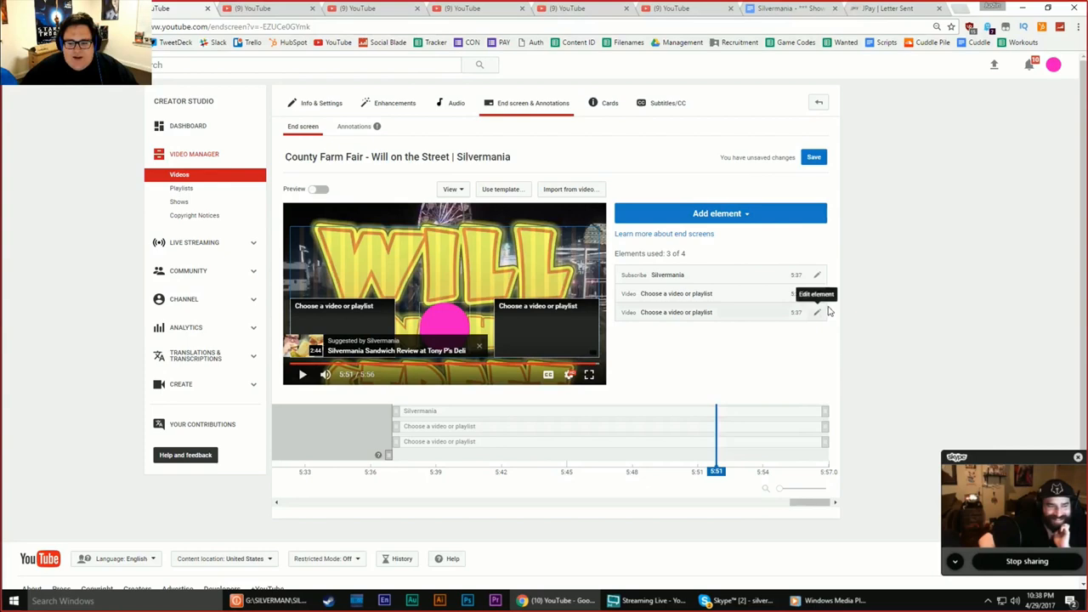
Change the last end screen video element to Best for viewer and save
{"action": "left_click", "coordinate": [817, 293]}
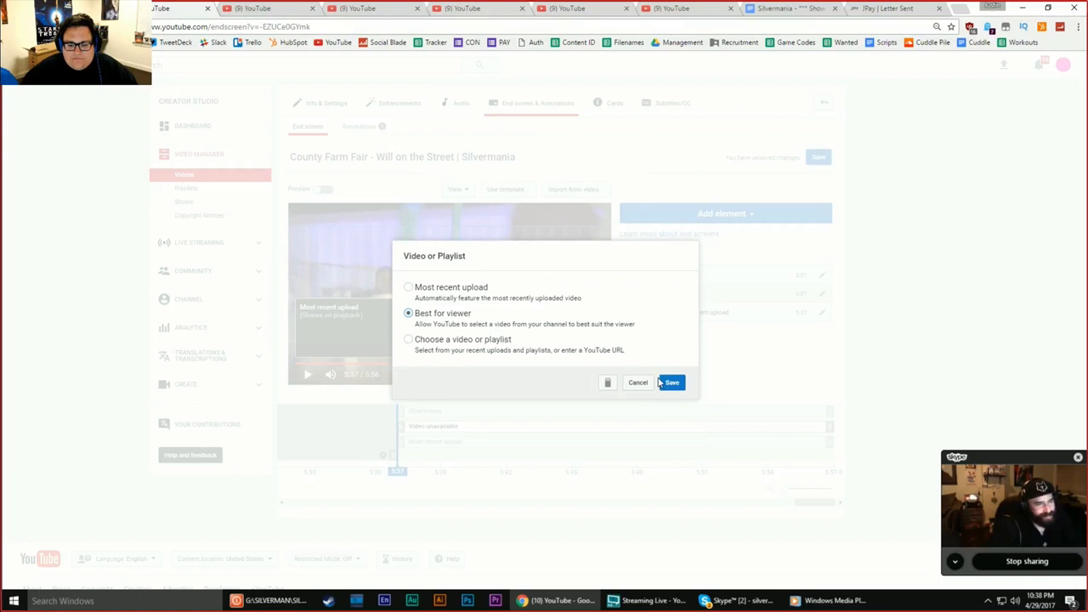
{"action": "left_click", "coordinate": [892, 8]}
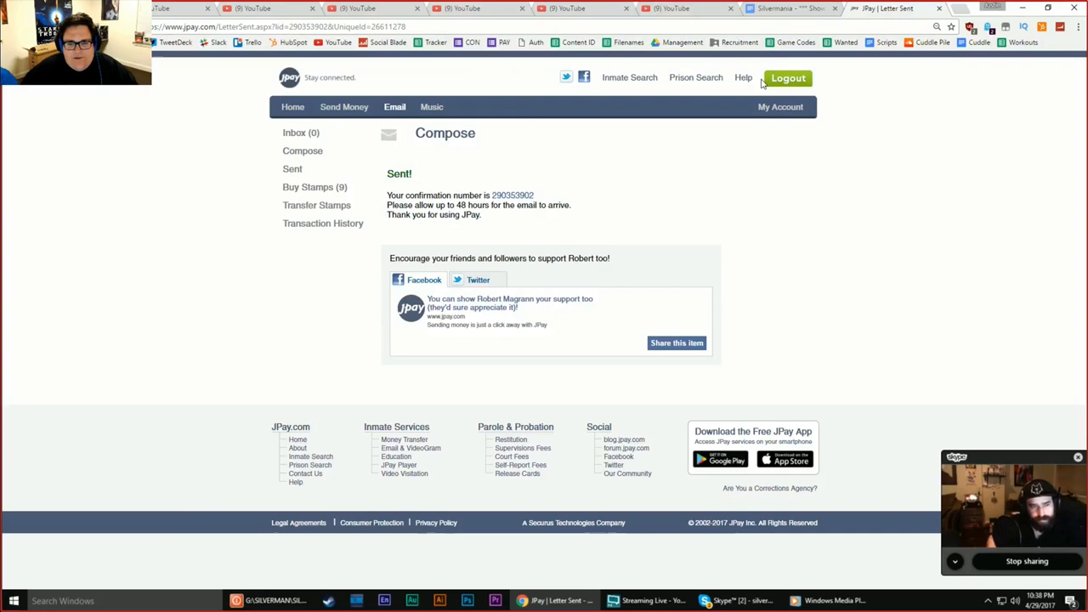
{"action": "left_click", "coordinate": [791, 8]}
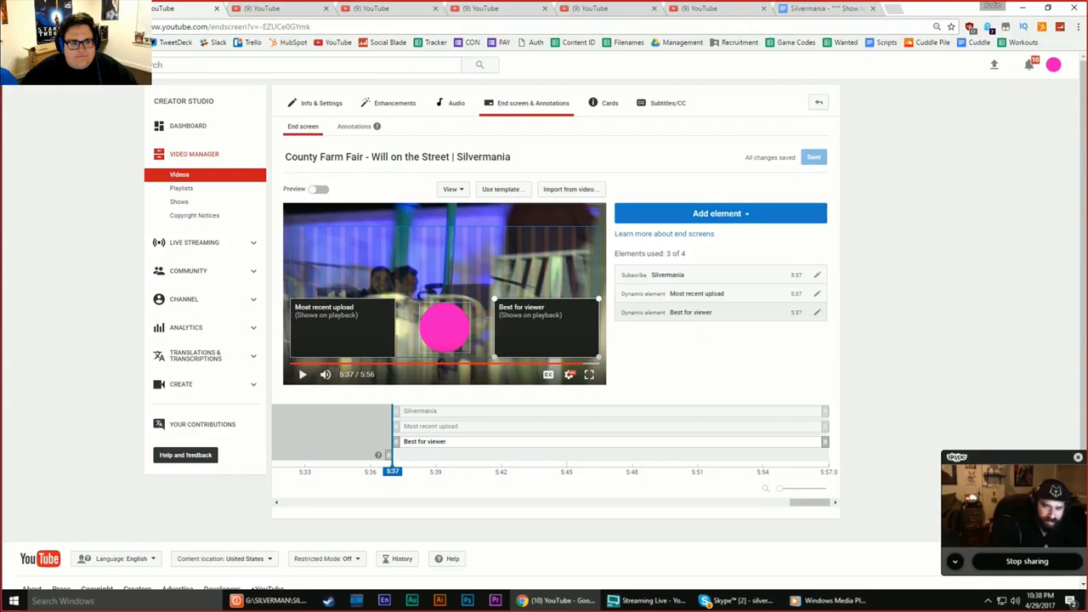